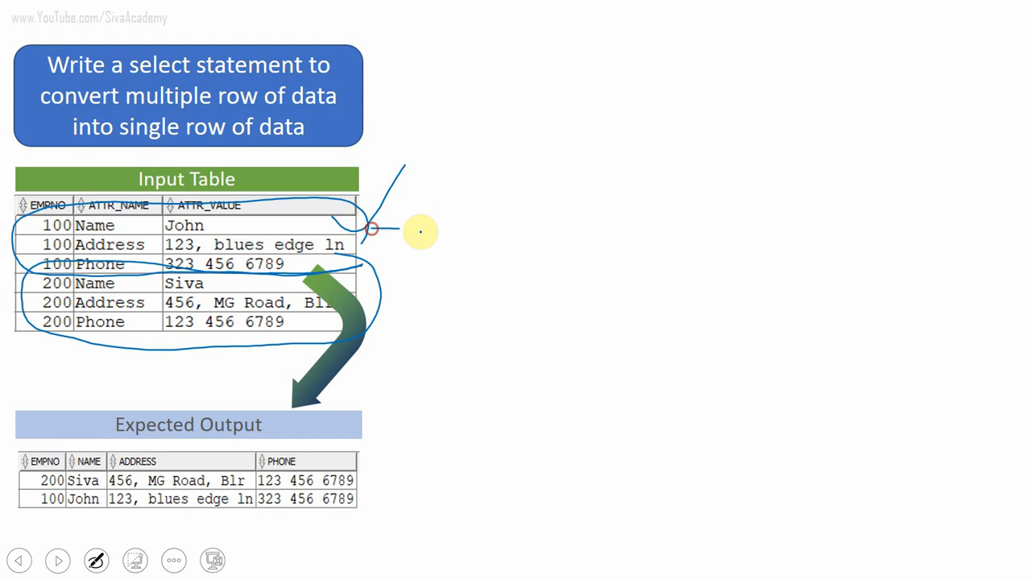
# - Bring up the worksheet holding the CREATE TABLE emp and INSERT script
pyautogui.moveTo(419, 232); pyautogui.dragTo(379, 448)
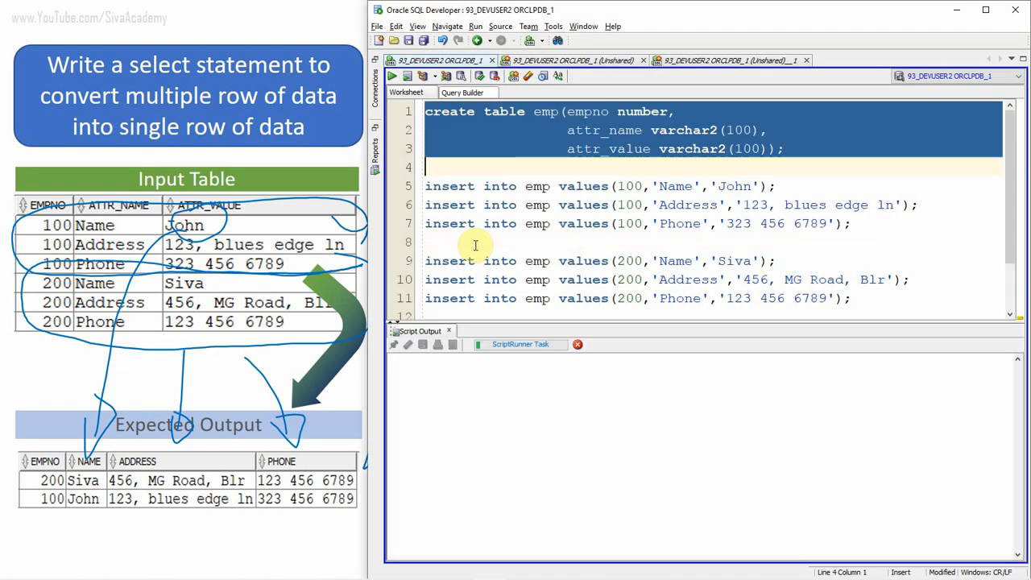
# - Create the EMP table, insert and commit the six attribute rows, then query select * from emp
pyautogui.click(392, 76)
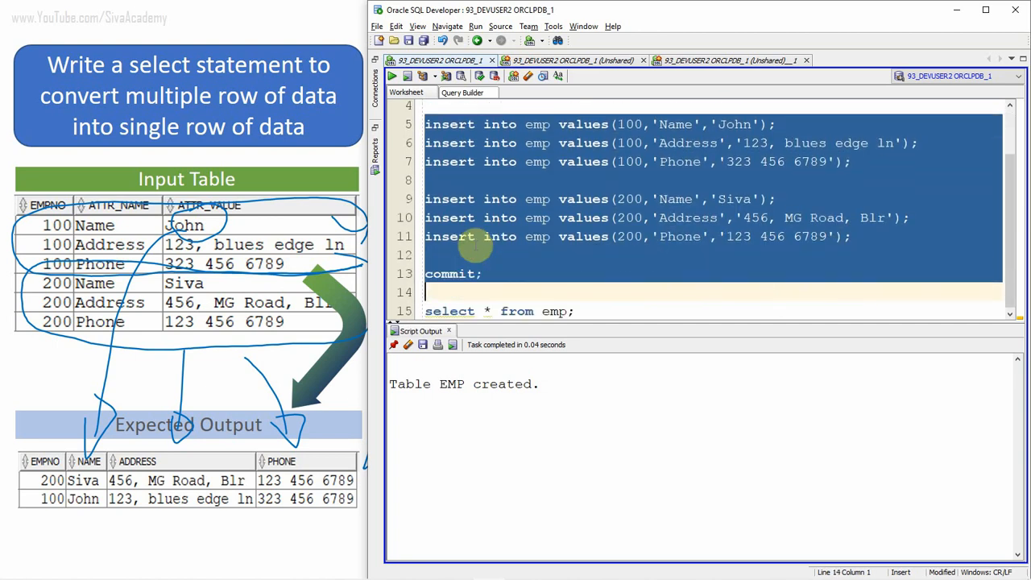
pyautogui.click(406, 76)
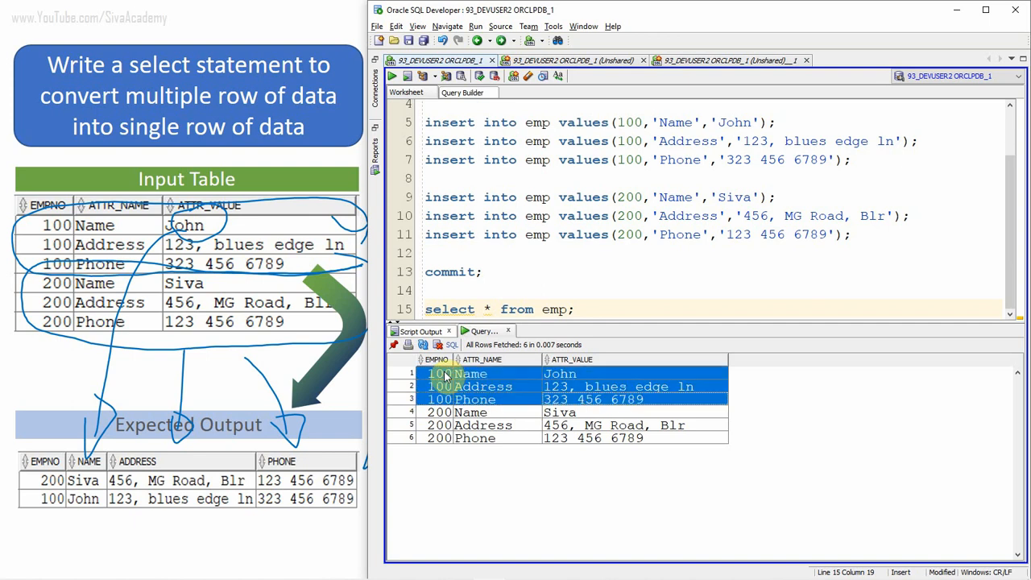
pyautogui.click(441, 426)
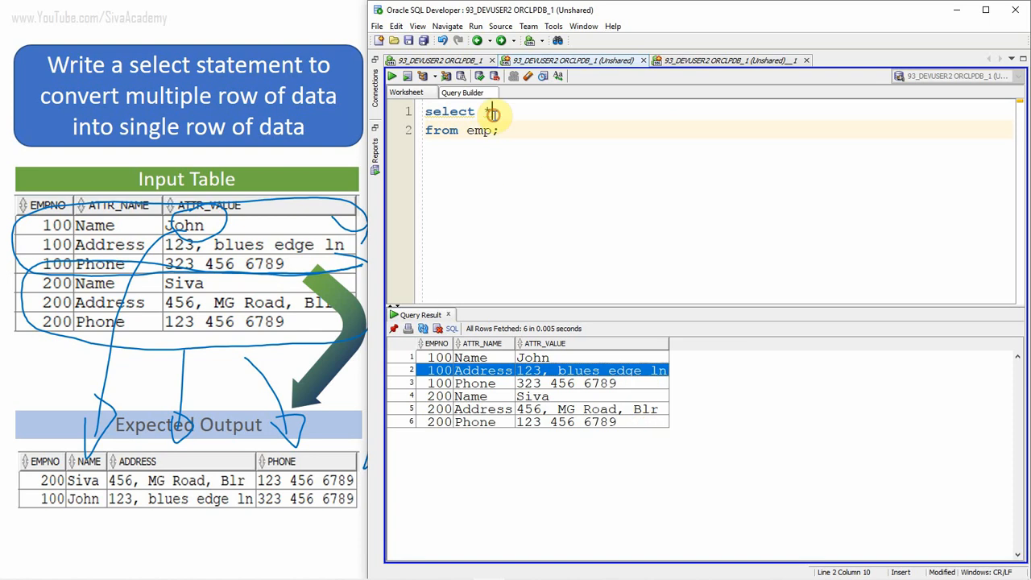
# - List EMPNO, ATTR_NAME, ATTR_VALUE plus decode(ATTR_NAME,'Name',ATTR_VALUE) and run it, returning John and Siva
pyautogui.write('EMPNO, ATTR_NAME, ATTR_VALUE')
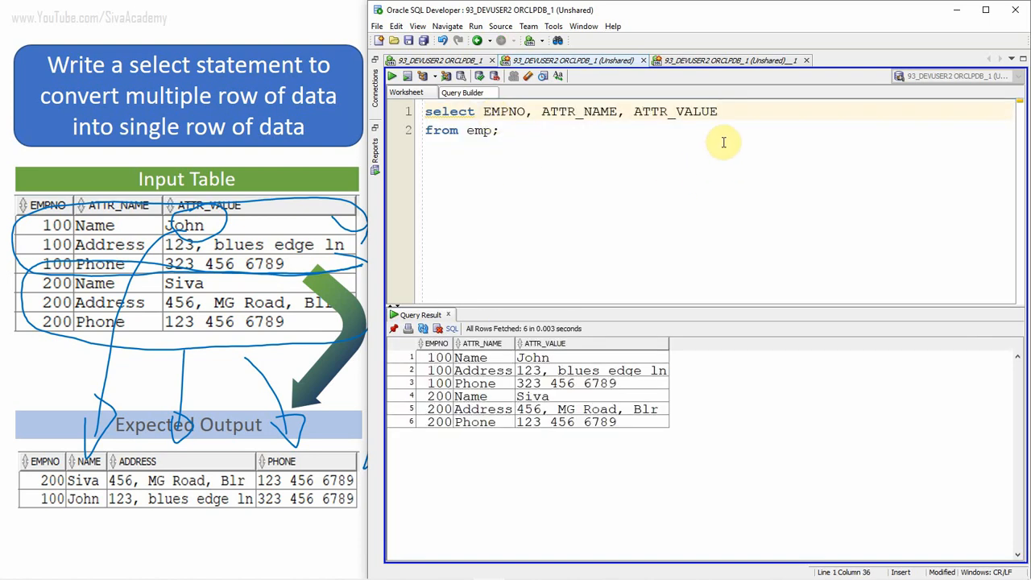
pyautogui.press('Enter')
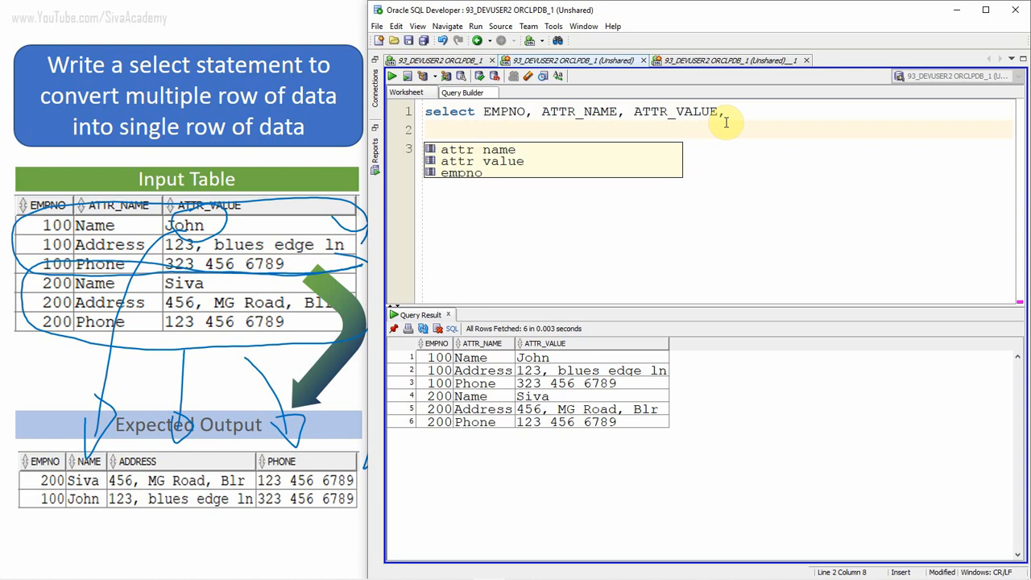
pyautogui.write("decode(ATTR_NAME,'")
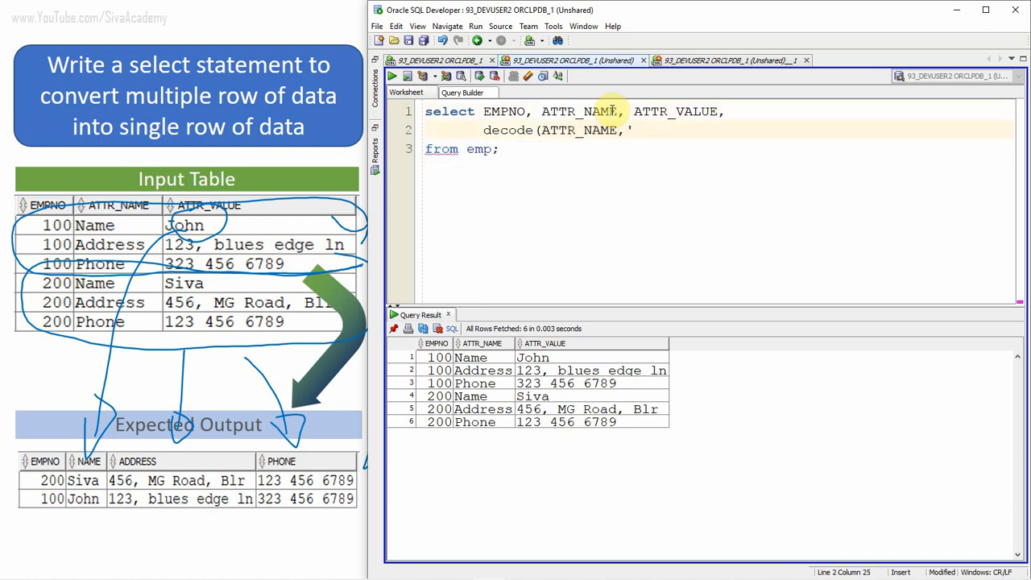
pyautogui.write("Name'")
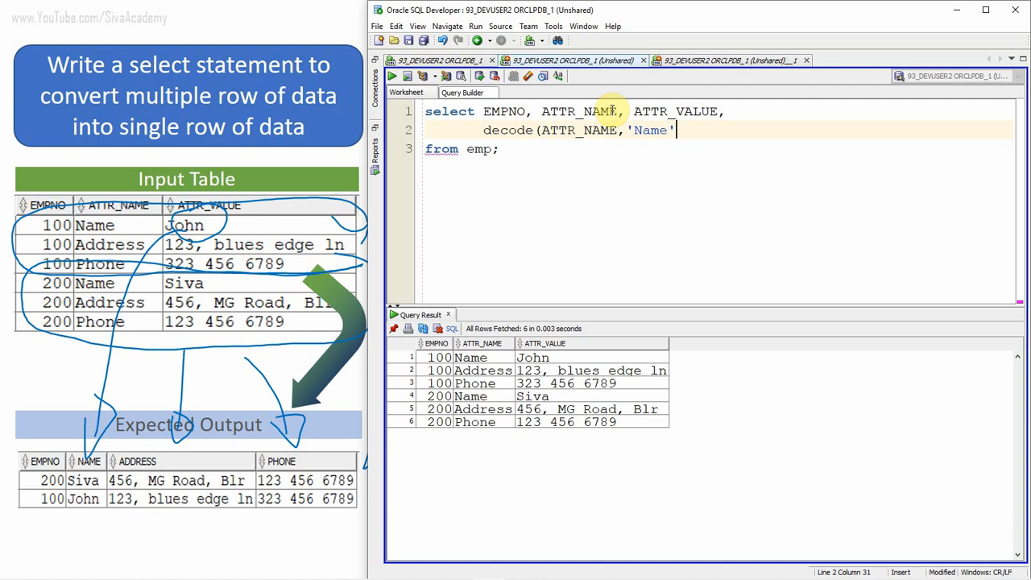
pyautogui.doubleClick(677, 111)
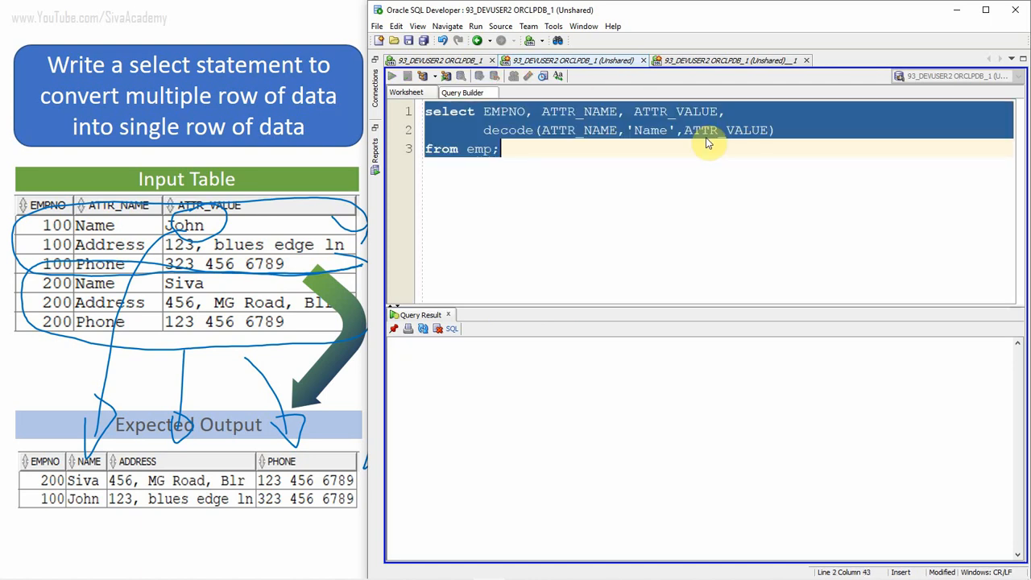
pyautogui.click(391, 76)
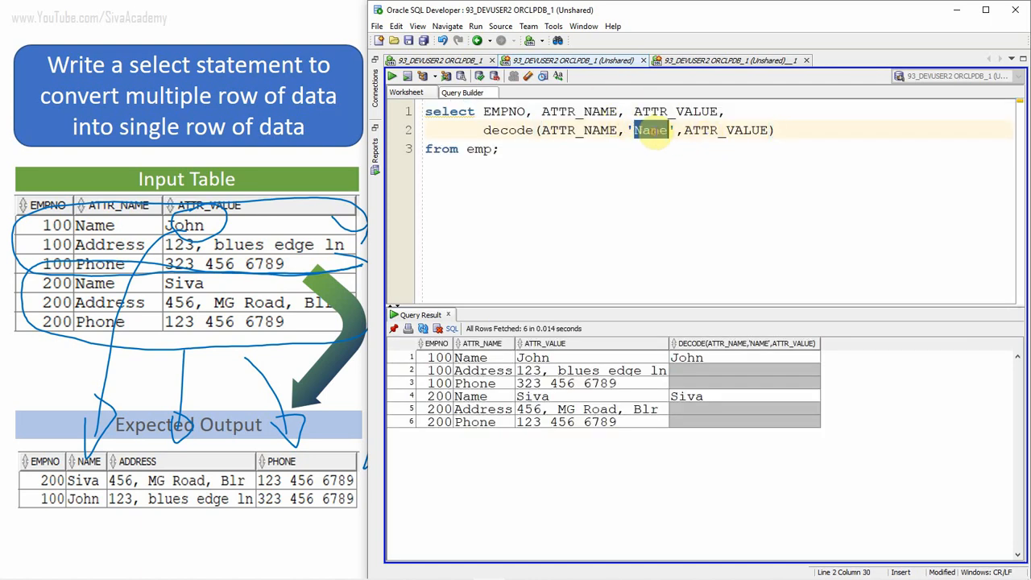
pyautogui.write('Name,')
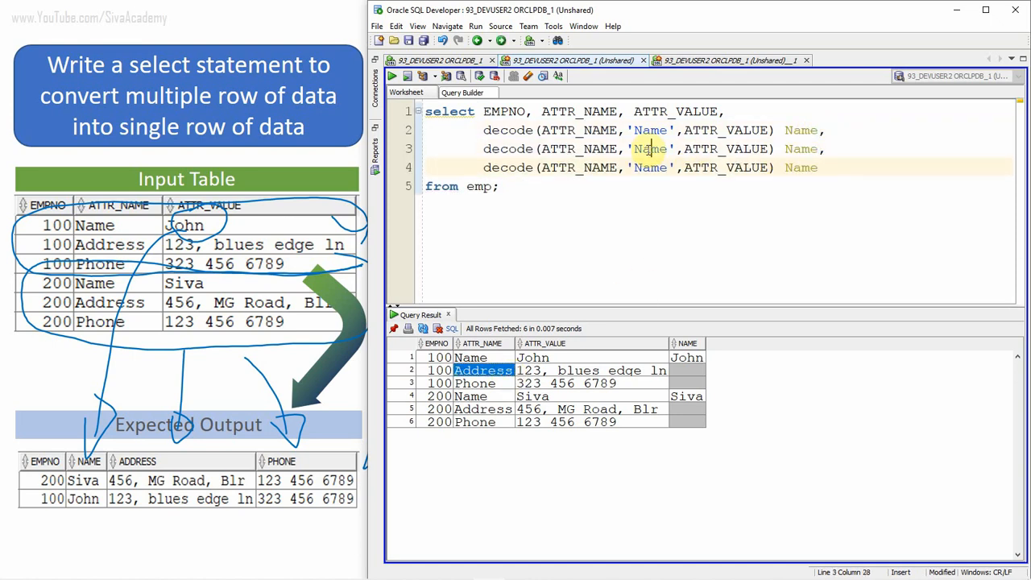
# - Add aliased Address and Phone decode columns, run it, and select ATTR_NAME, ATTR_VALUE for removal
pyautogui.write('Address')
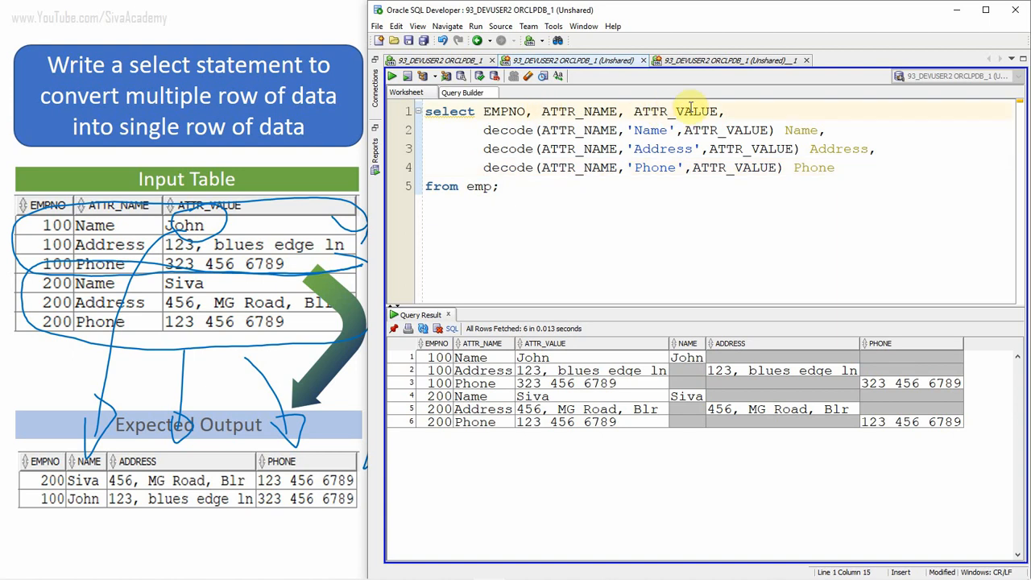
pyautogui.moveTo(541, 112); pyautogui.dragTo(722, 111)
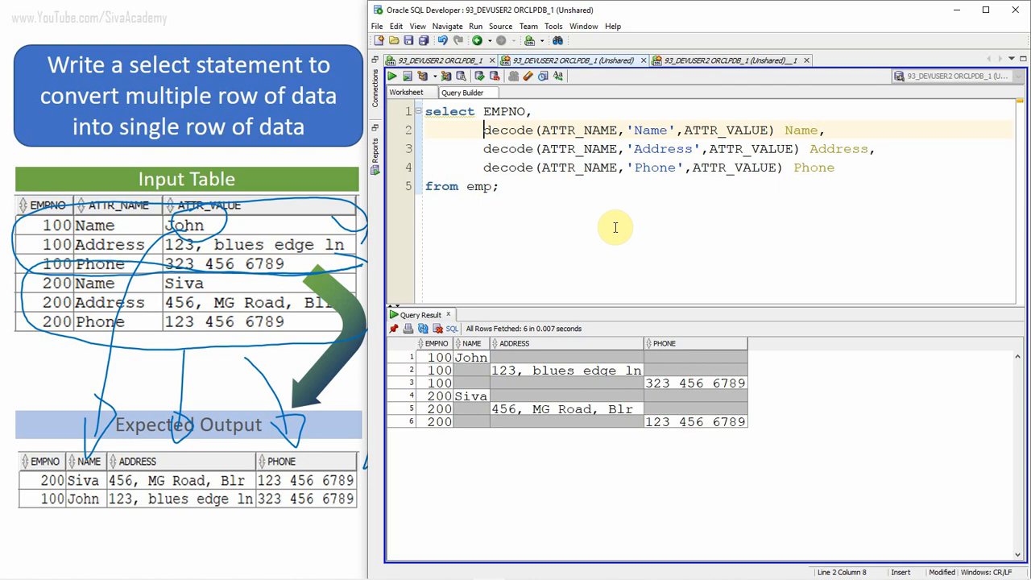
# - Wrap each decode in max(), group by EMPNO and run to get one row per employee
pyautogui.write('max(')
pyautogui.write('group by ;')
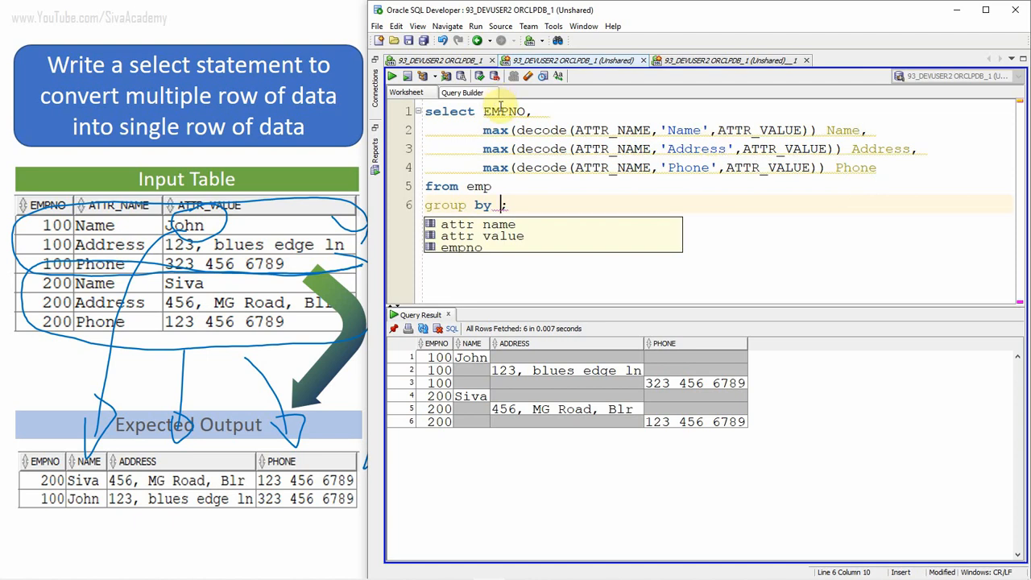
pyautogui.write('EMPNO;')
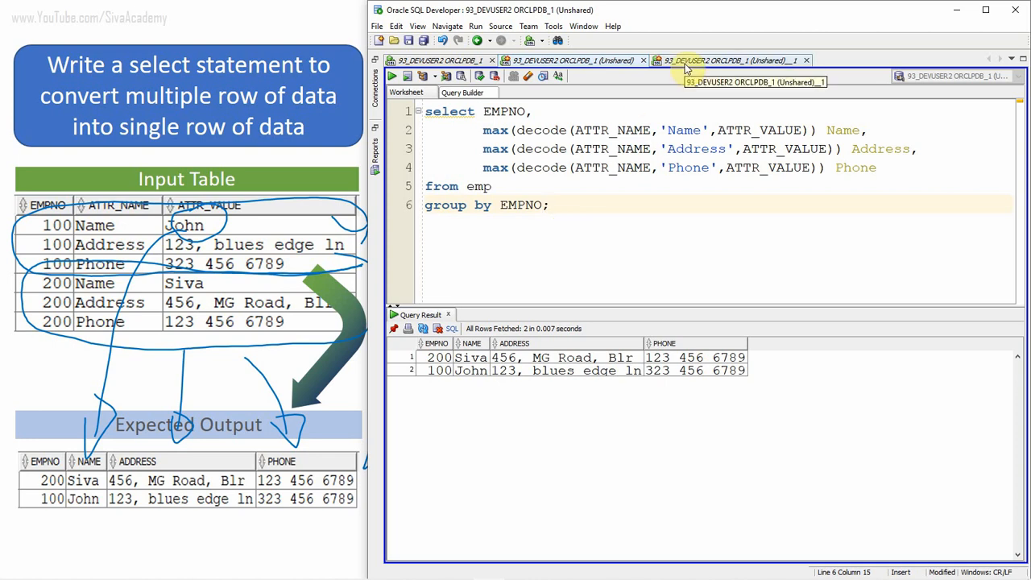
pyautogui.click(726, 60)
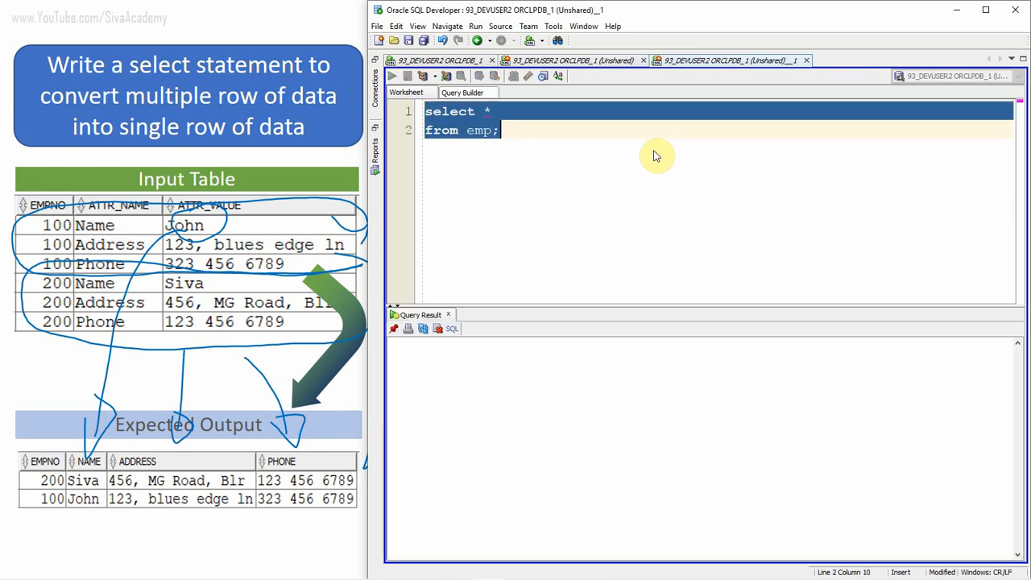
# - In the second worksheet, list EMP rows and start a subquery with pivot(max(ATTR_VALUE))
pyautogui.click(391, 75)
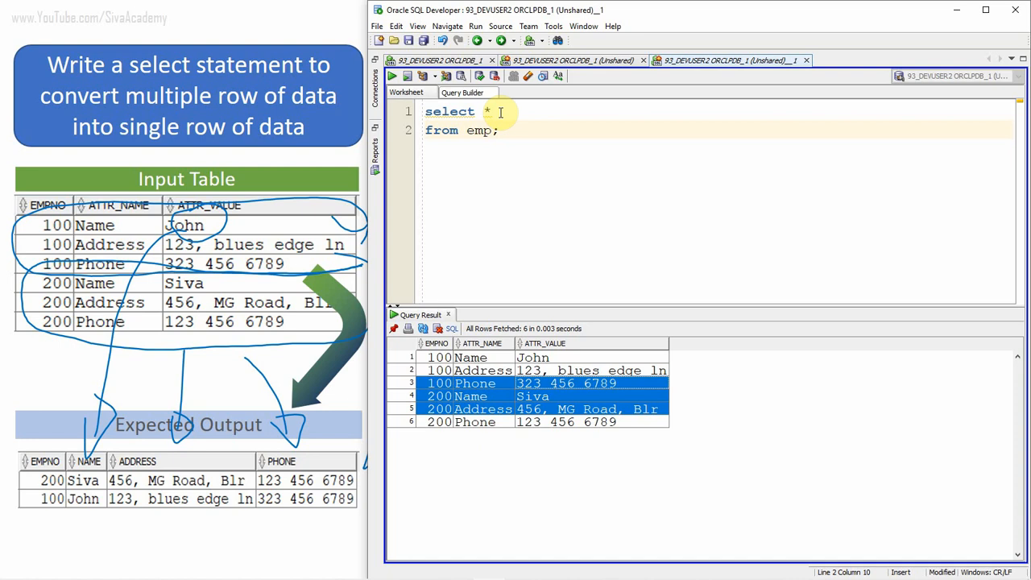
pyautogui.write('EMPNO, ATTR_NAME, ATTR_VALUE')
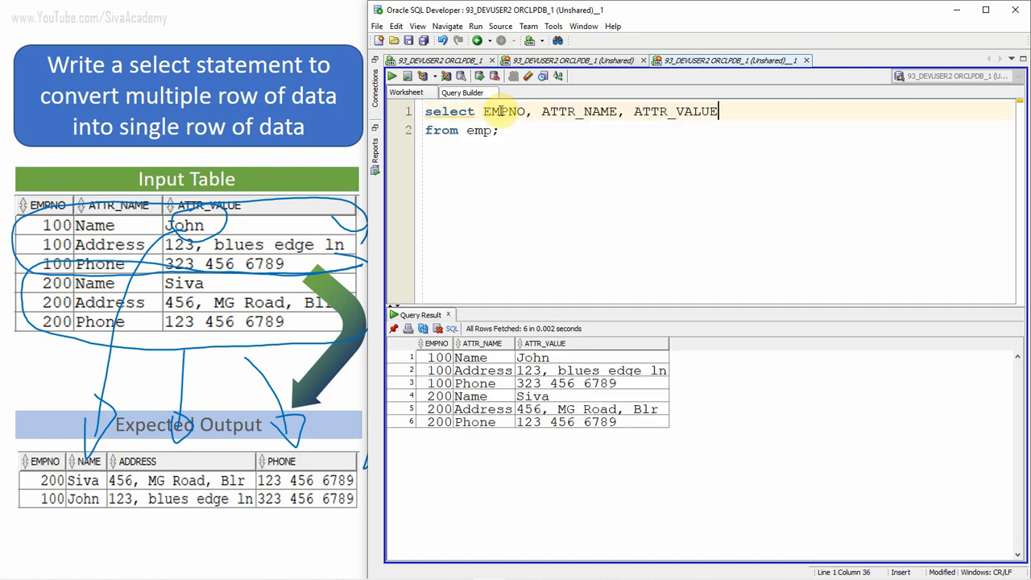
pyautogui.press('Enter')
pyautogui.write('pivot(;')
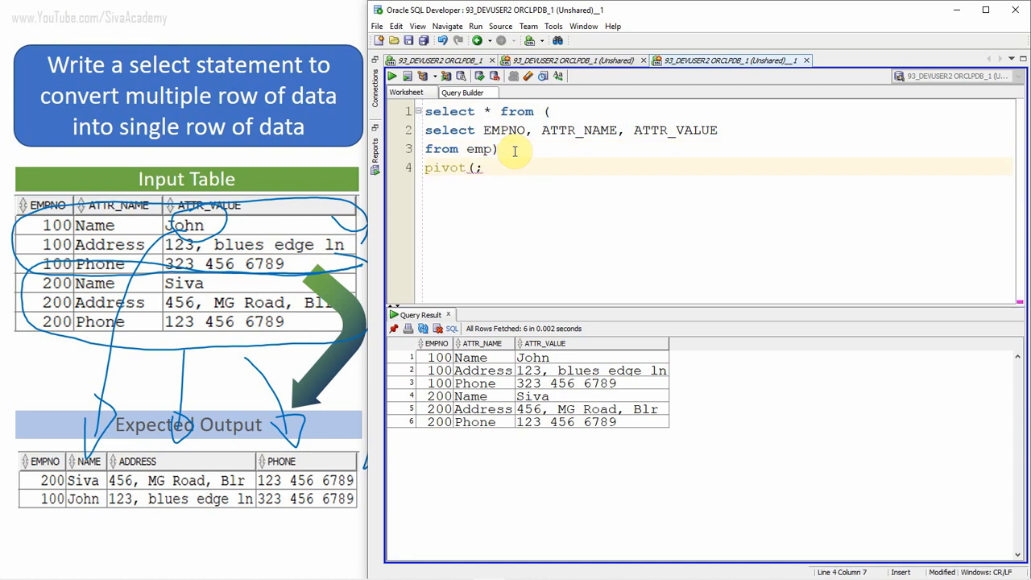
pyautogui.write('max()')
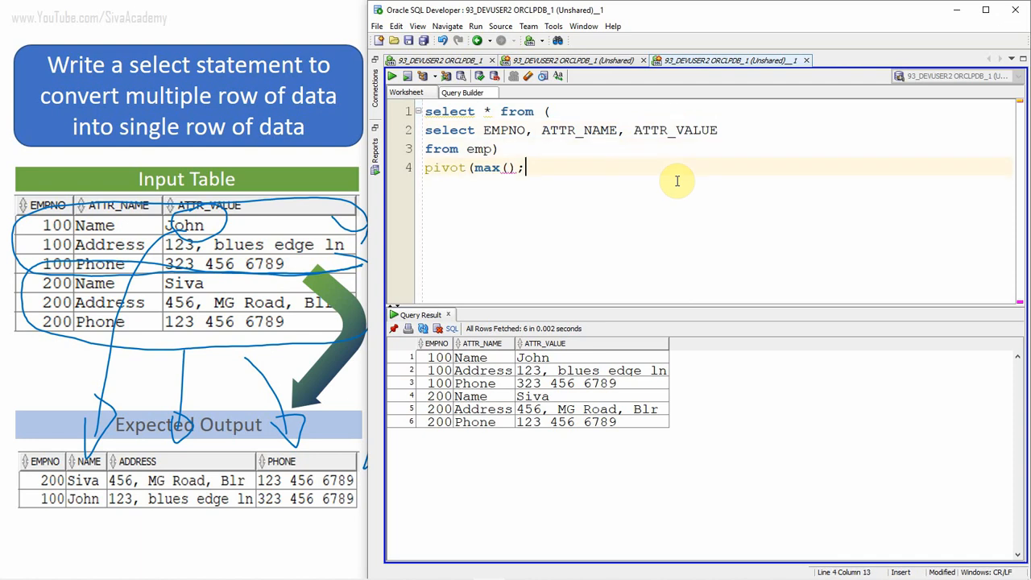
pyautogui.write('ATTR_VALUE')
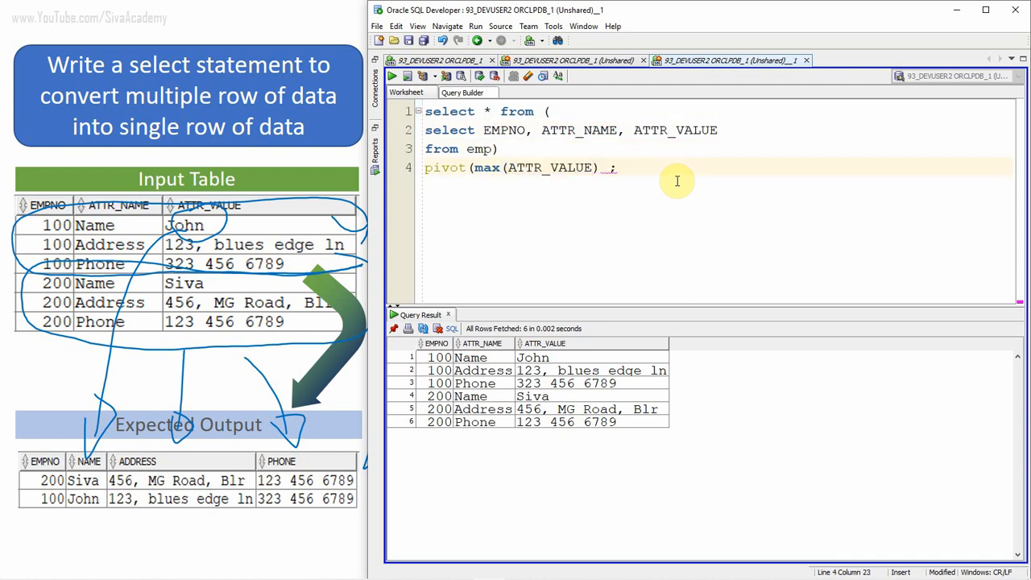
# - Complete the pivot clause: for ATTR_NAME in ('Name','Address','Phone')
pyautogui.write('for')
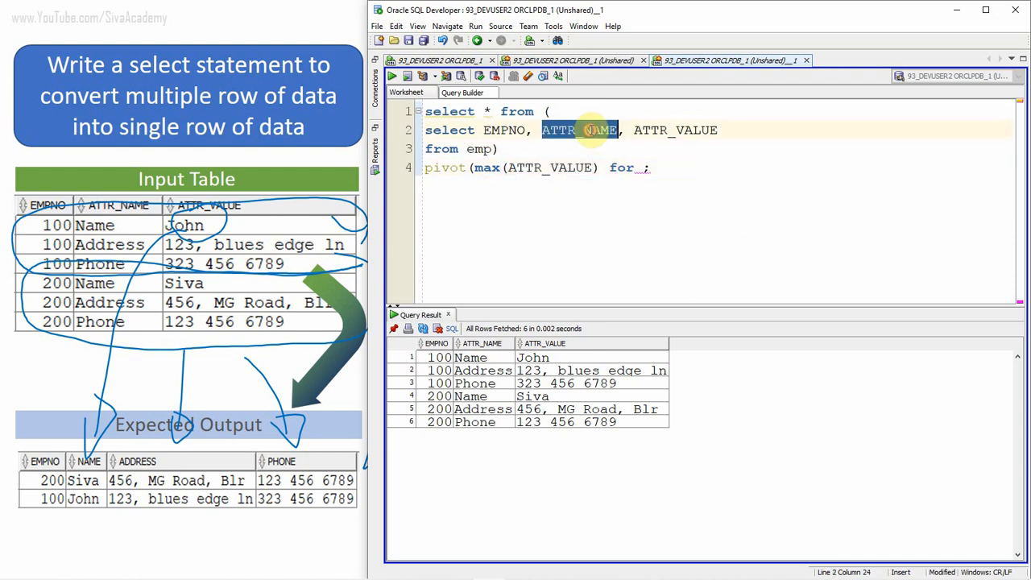
pyautogui.write('ATTR_NAME in')
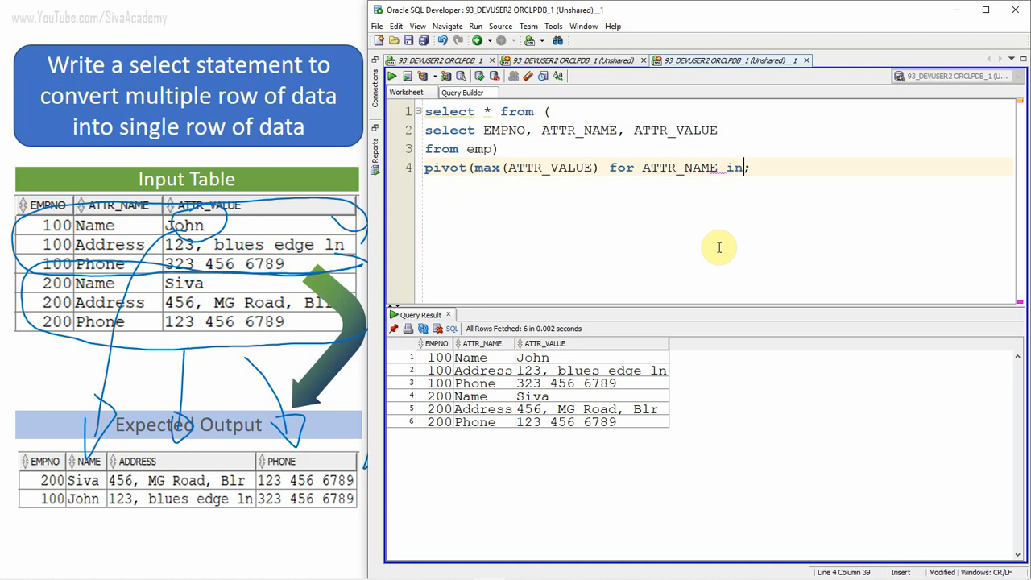
pyautogui.write('())')
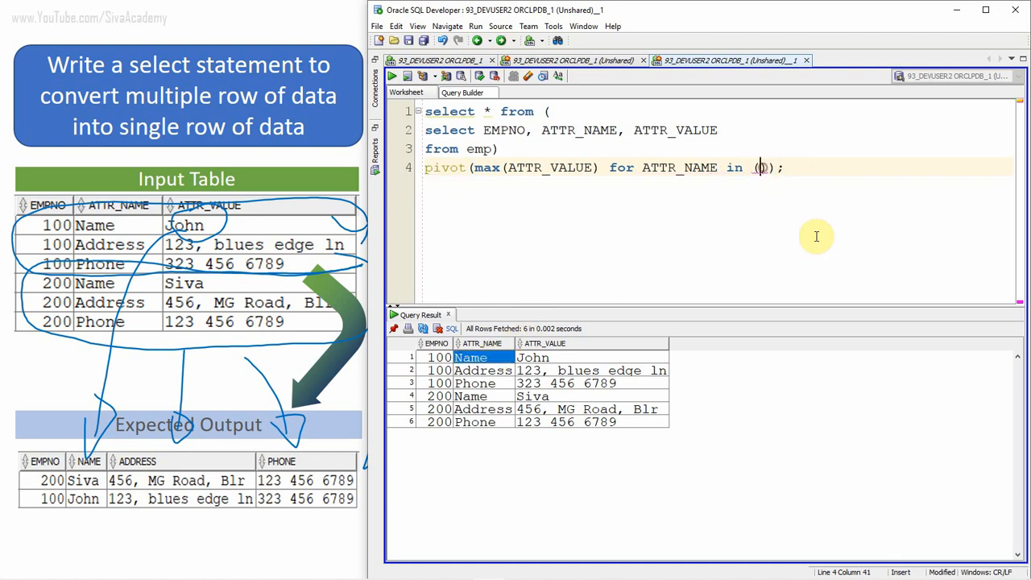
pyautogui.write("'Name',")
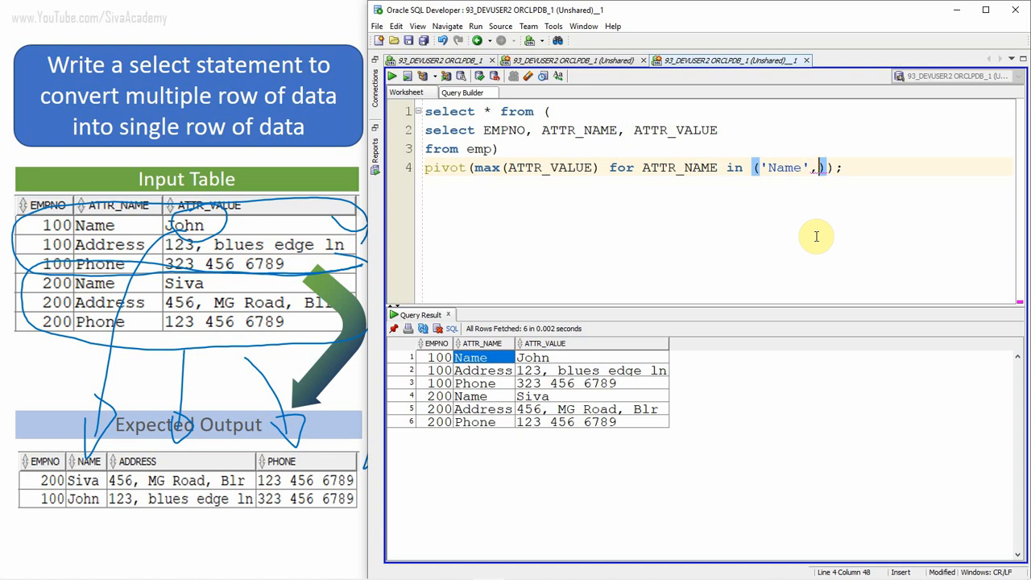
pyautogui.write("''")
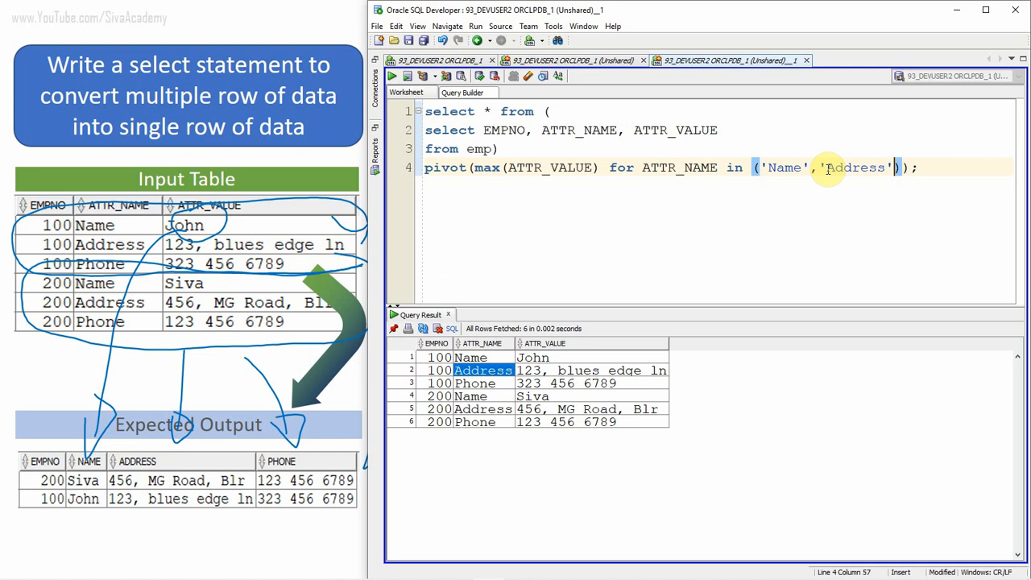
pyautogui.write(",''")
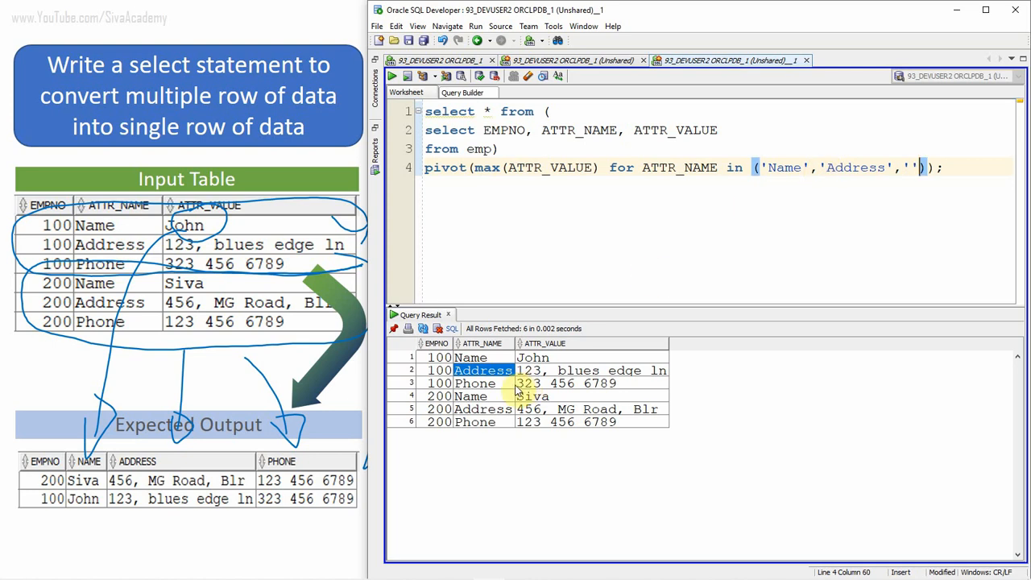
pyautogui.write('Phone')
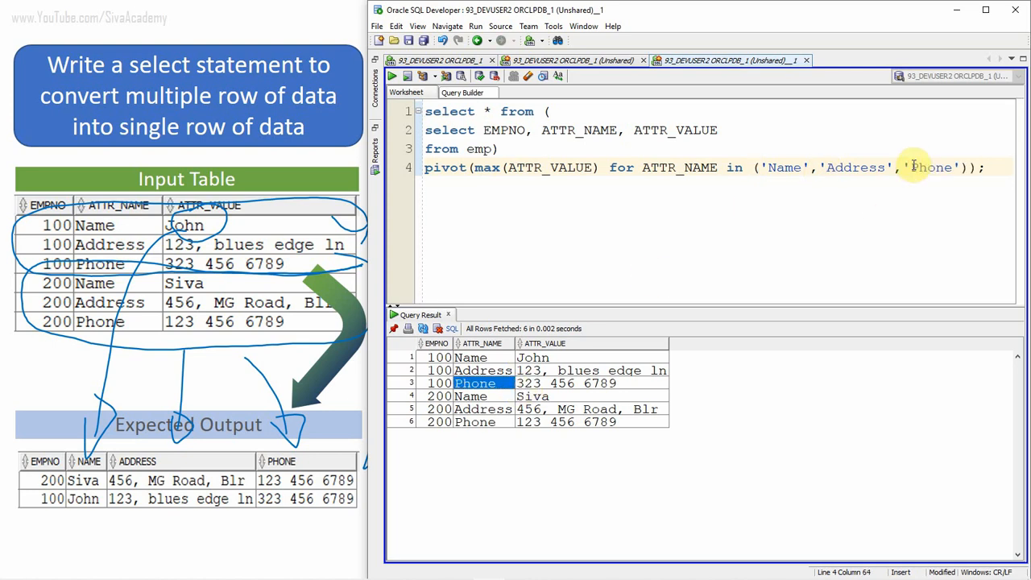